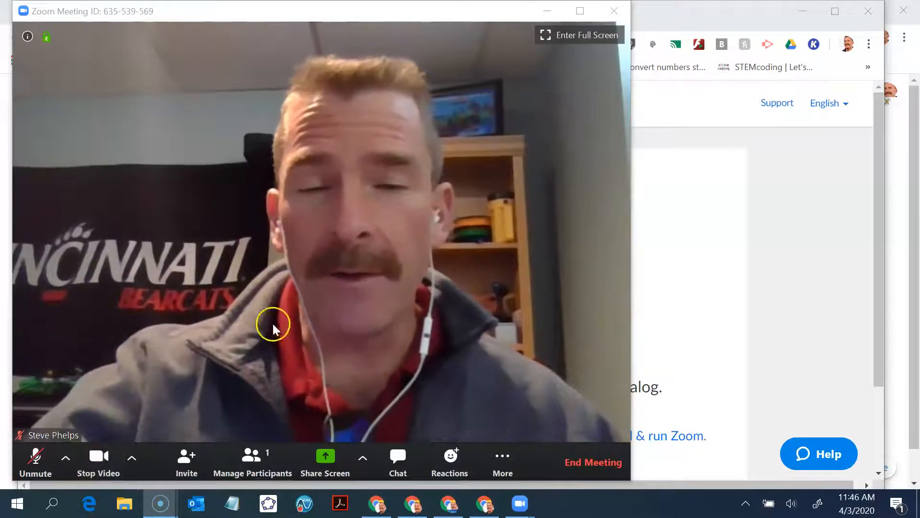
mouse_move(325, 455)
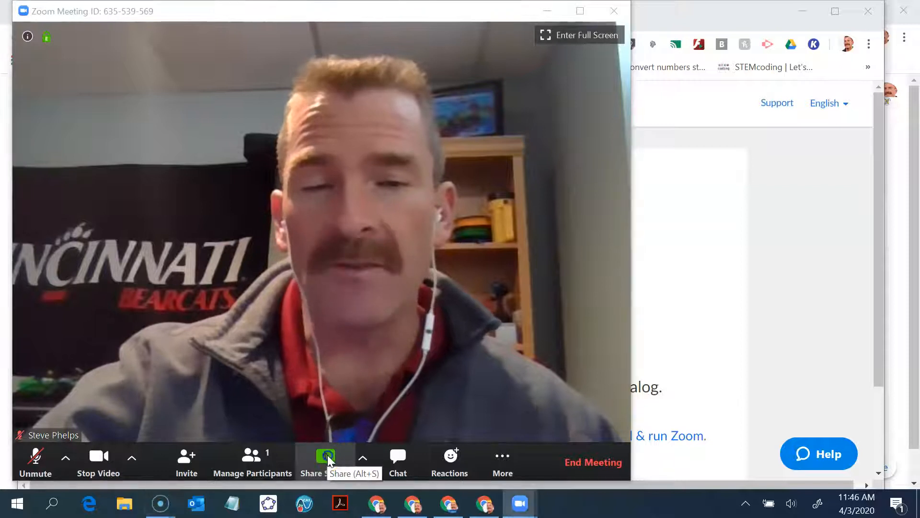
Bring up Zoom's share picker with the entire Screen selected as the source
click(310, 461)
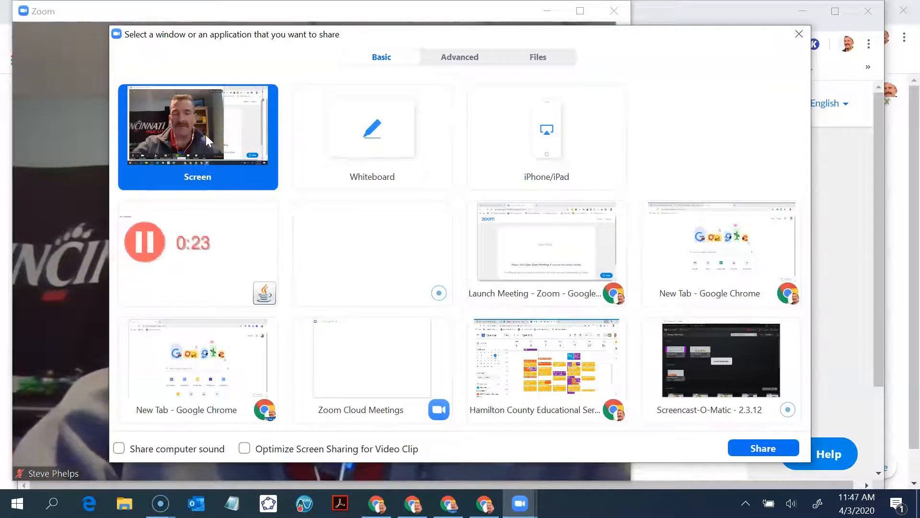
mouse_move(763, 448)
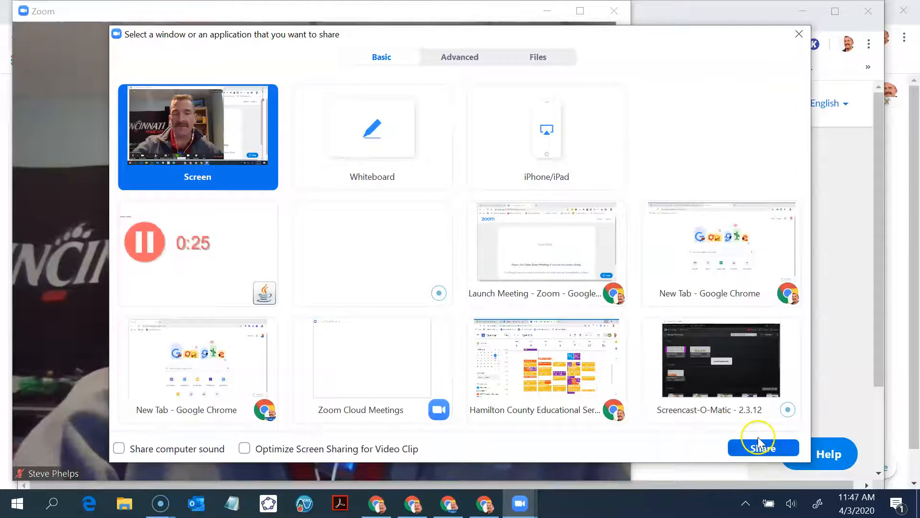
Start sharing the whole screen with the meeting
click(763, 448)
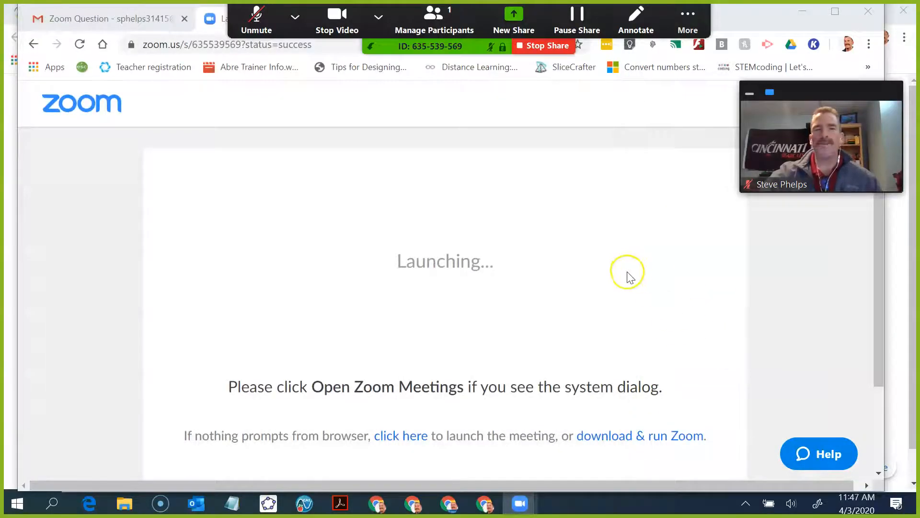
mouse_move(596, 310)
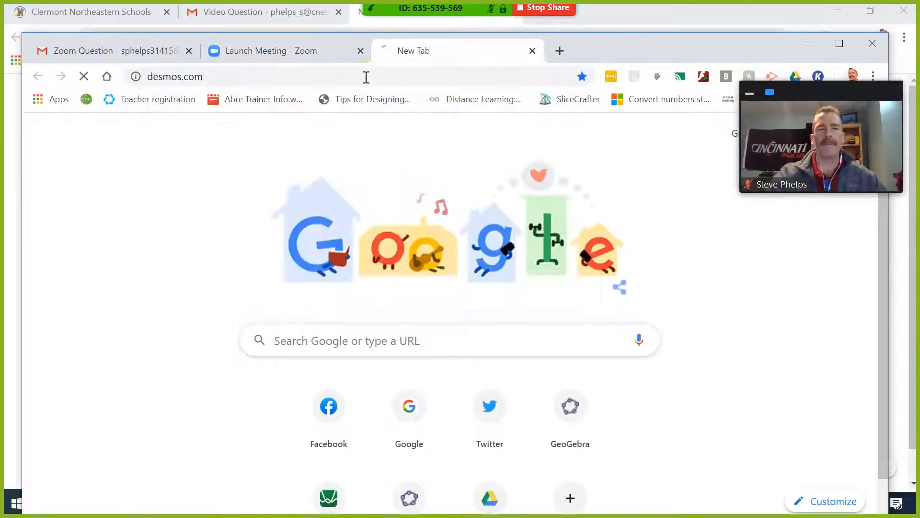
Load desmos.com and start the graphing calculator
key(Return)
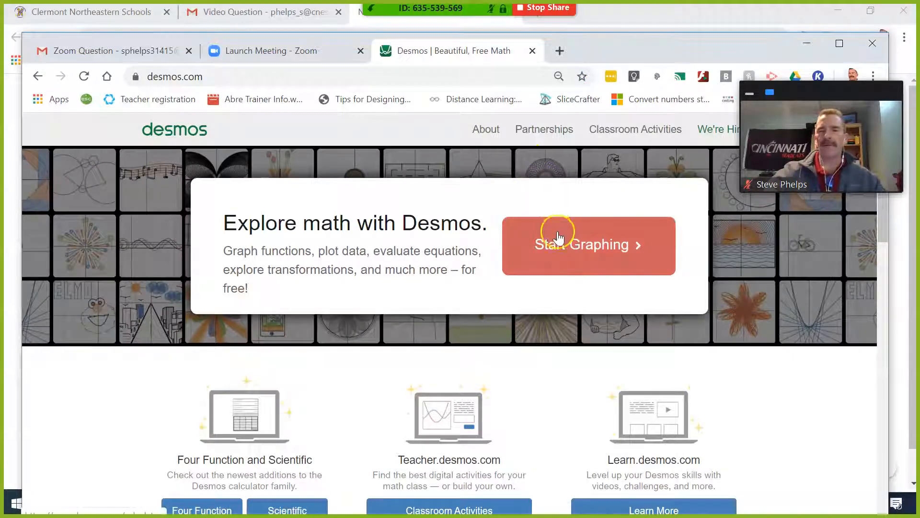
click(588, 245)
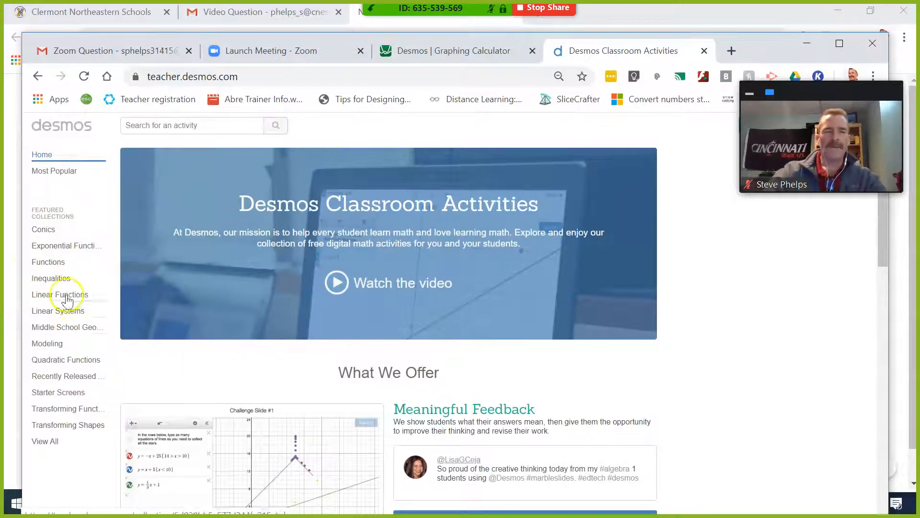
click(58, 310)
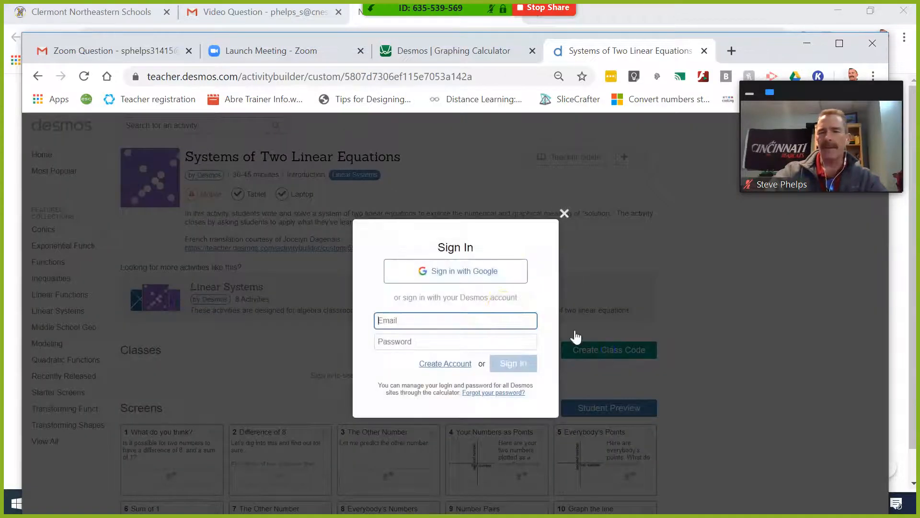
click(455, 271)
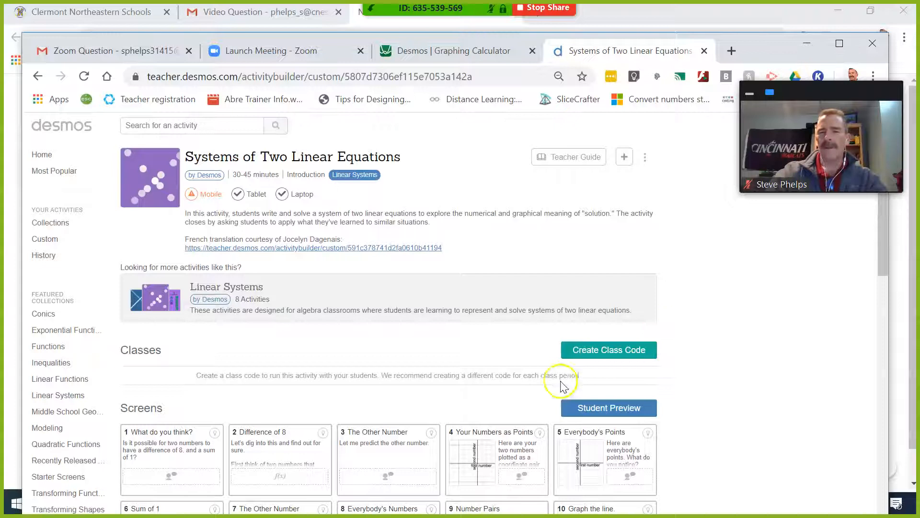
click(608, 350)
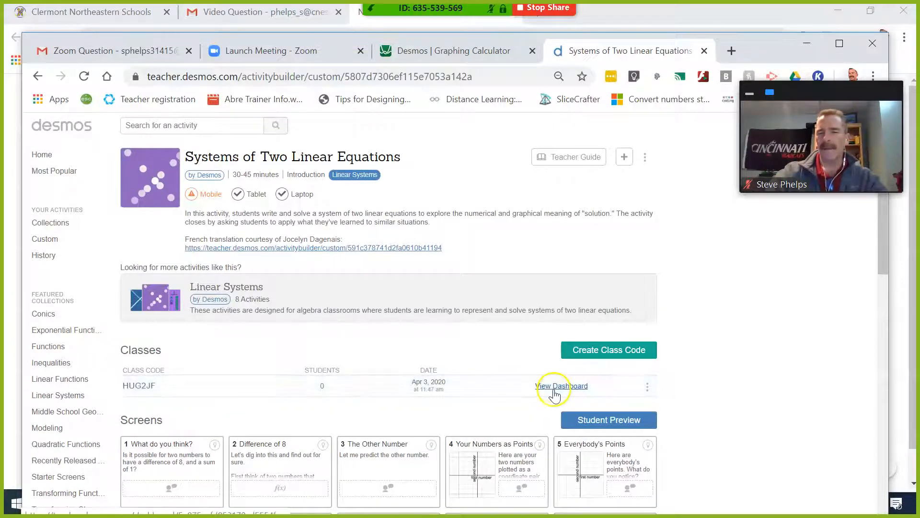
click(560, 385)
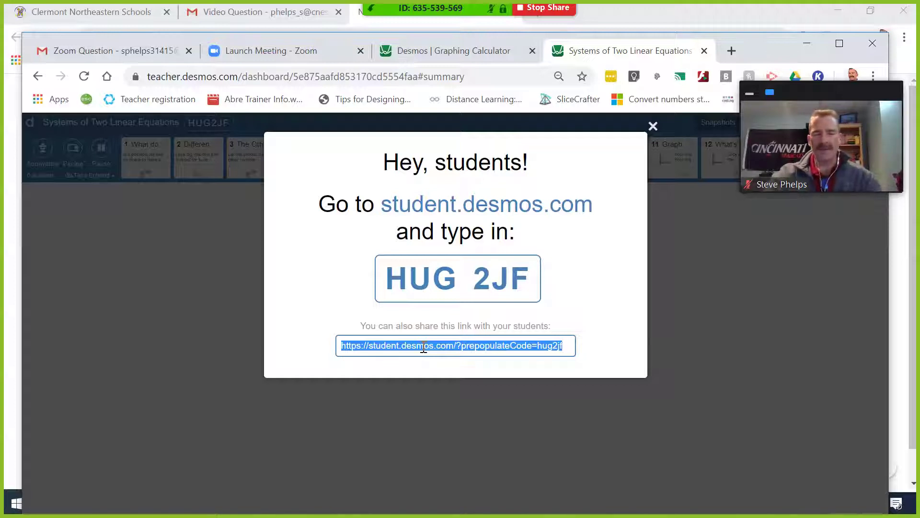
mouse_move(495, 56)
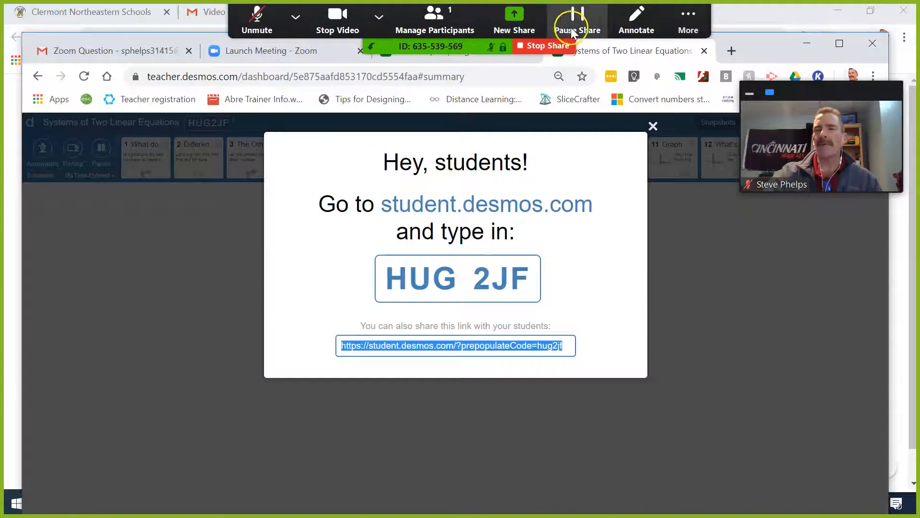
click(687, 17)
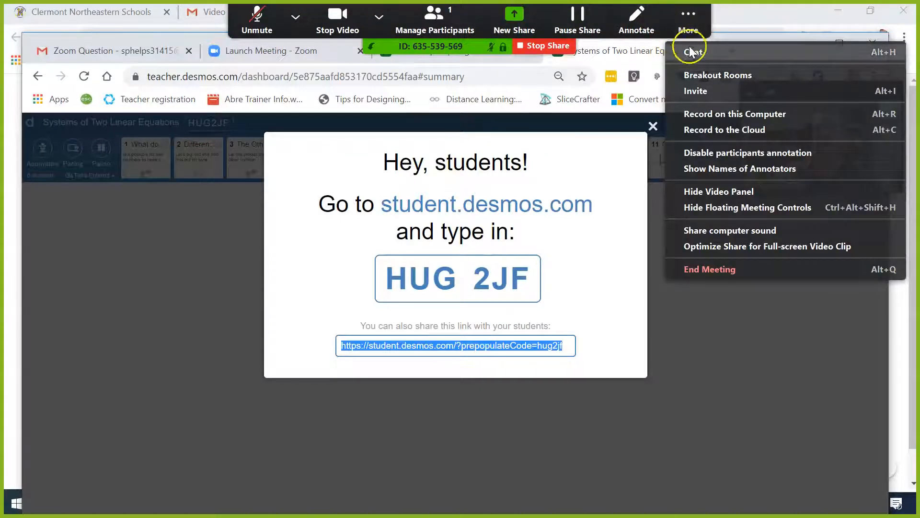
click(694, 52)
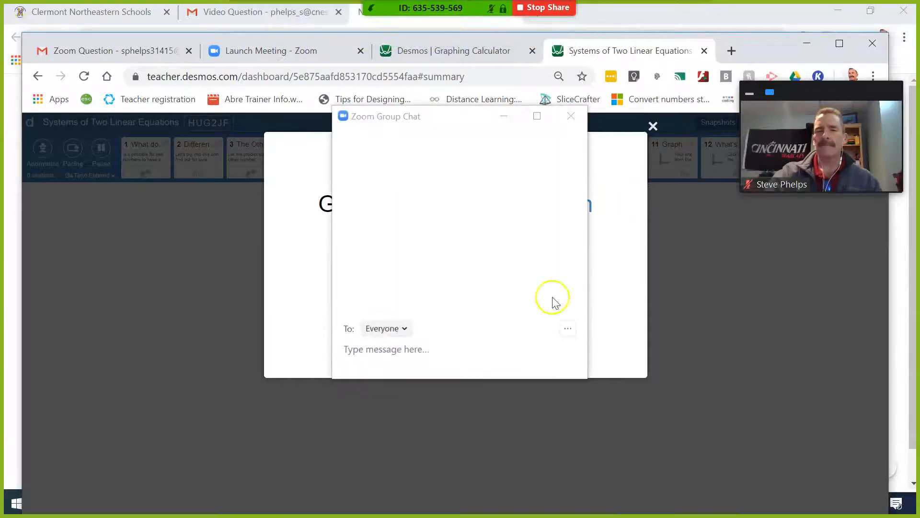
mouse_move(431, 344)
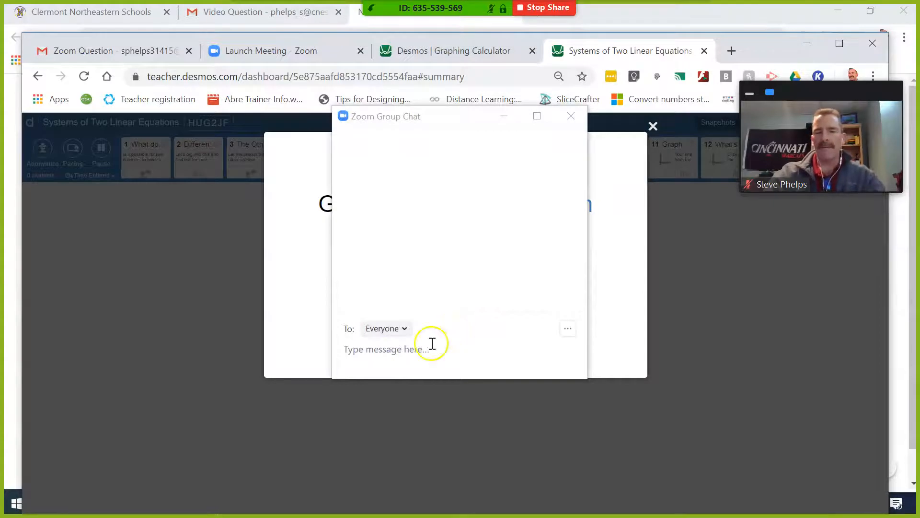
text(https://student.desmos.com/?prepopulateCode=hug2jf)
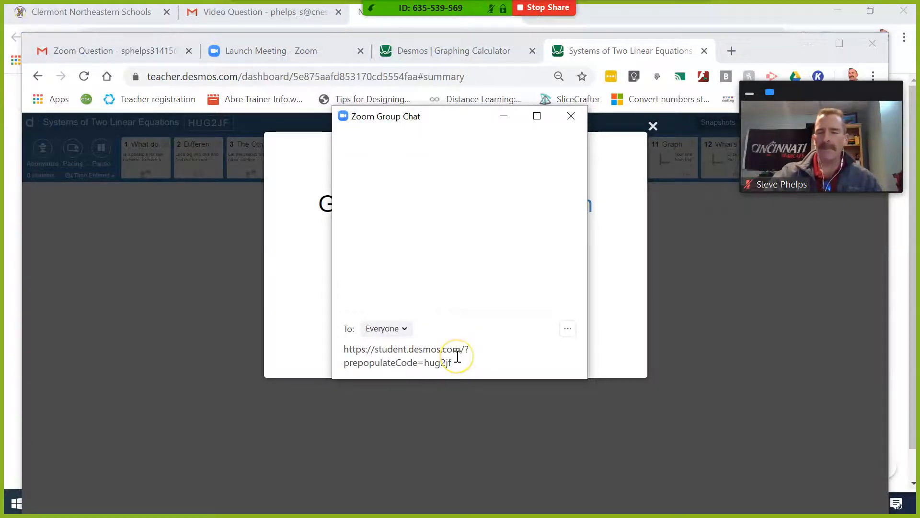
key(Return)
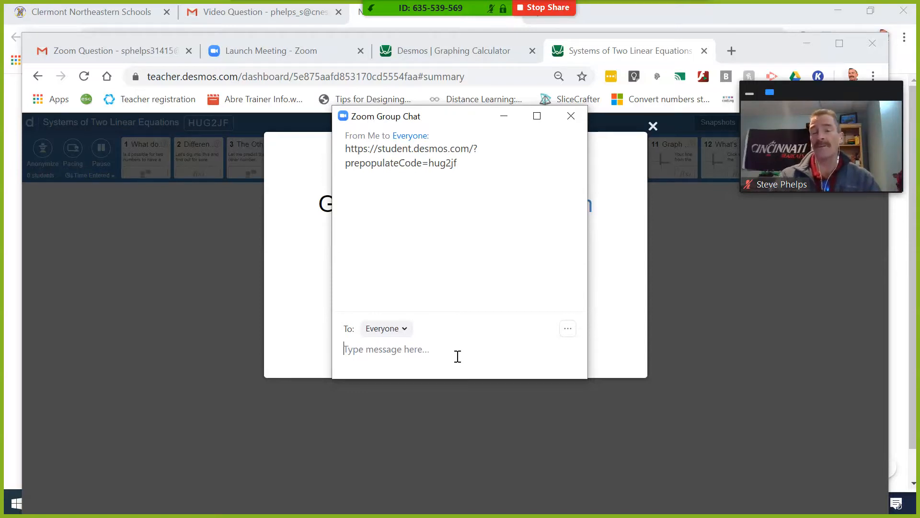
mouse_move(34, 489)
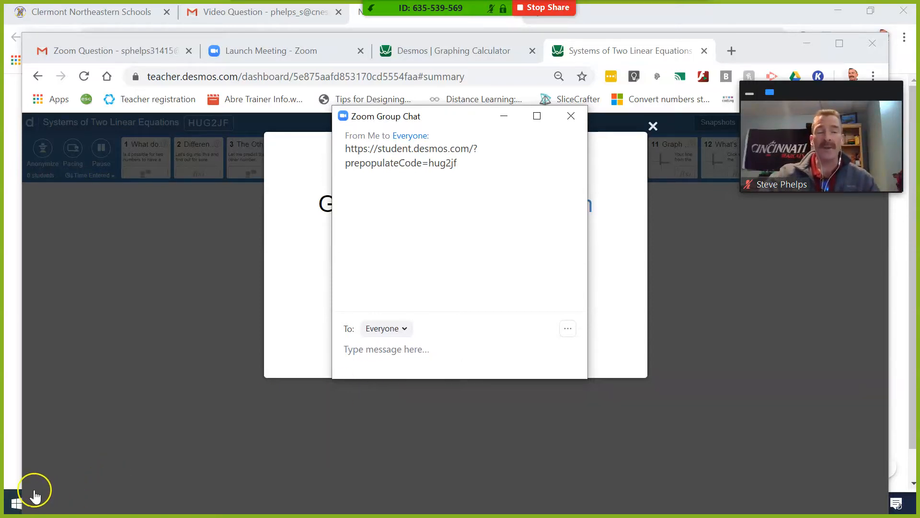